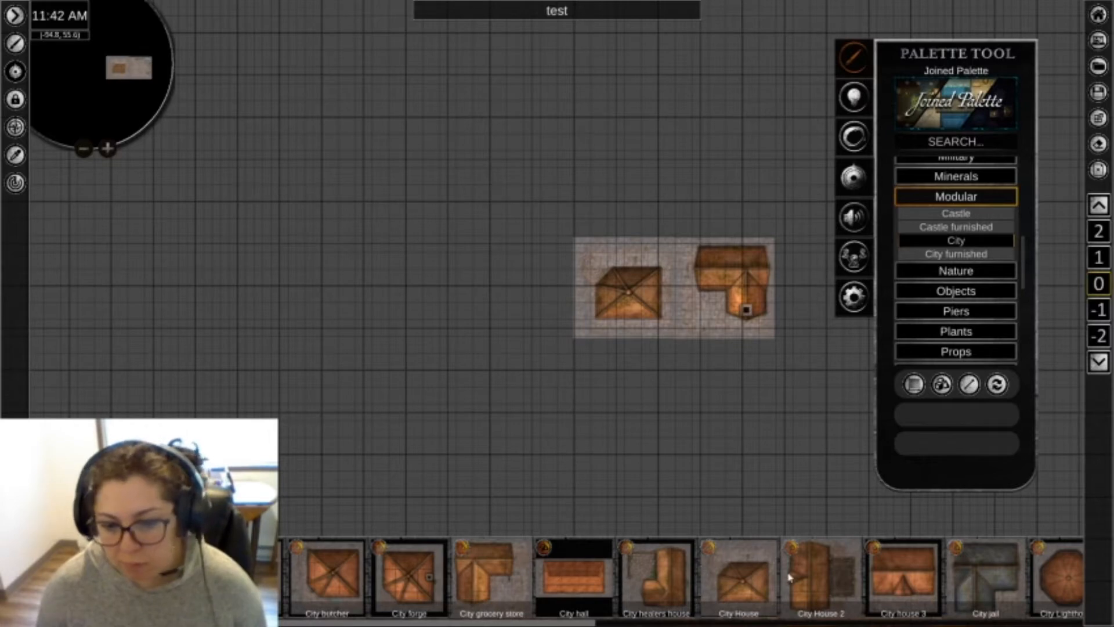
Place the City hall tile from the City set onto the board beside the dirt yard.
left_click(941, 384)
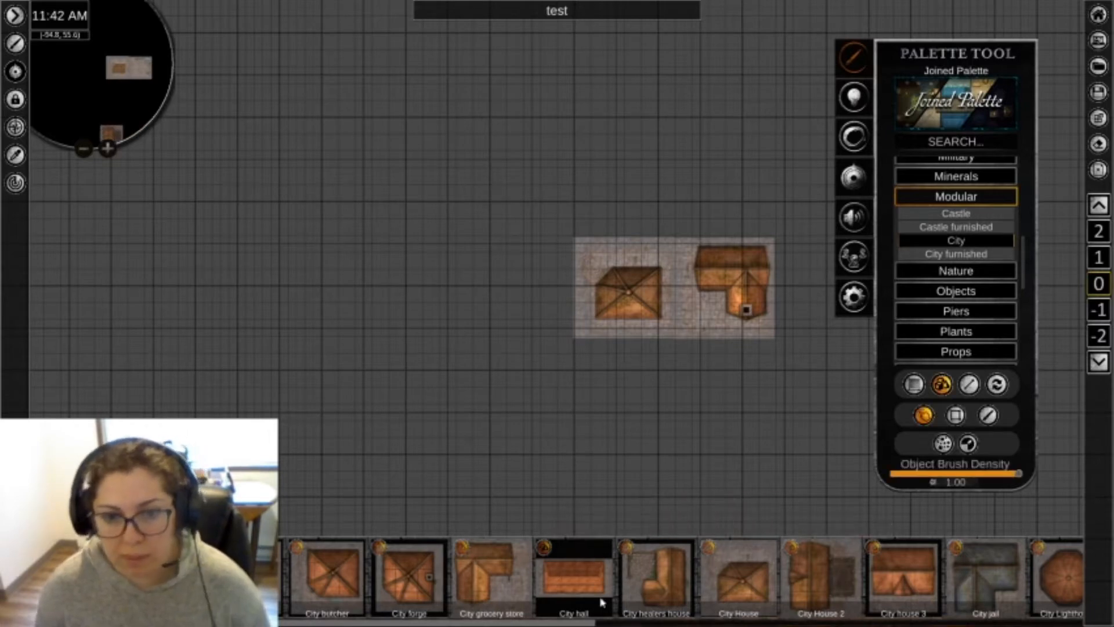
left_click(433, 462)
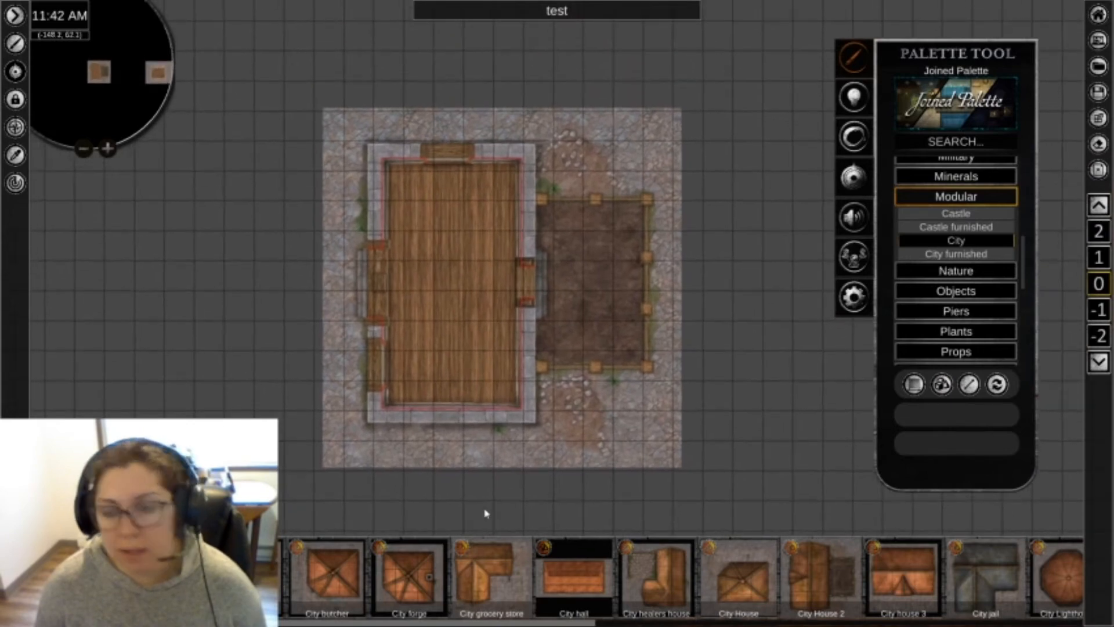
mouse_move(452, 501)
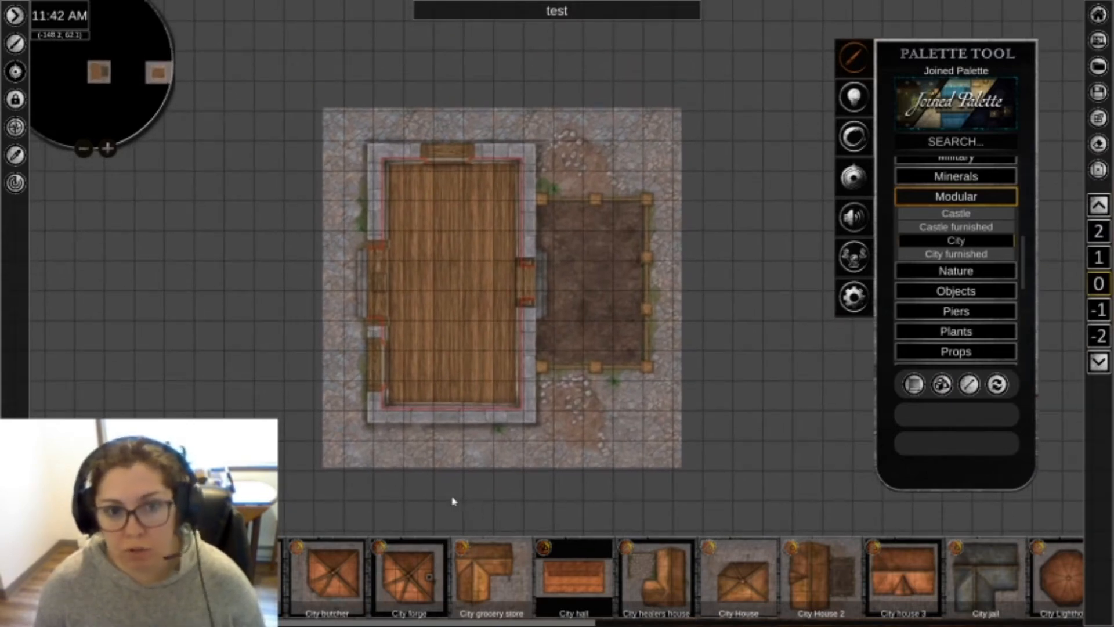
mouse_move(578, 300)
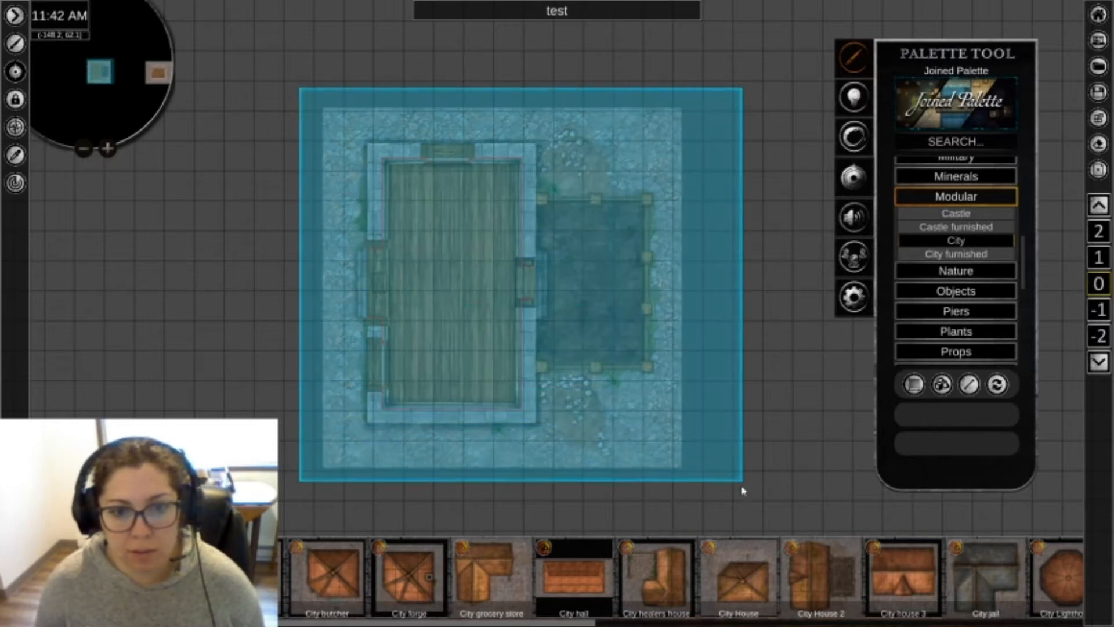
Unlock the City hall tile from its radial menu so its pieces can be edited.
right_click(498, 291)
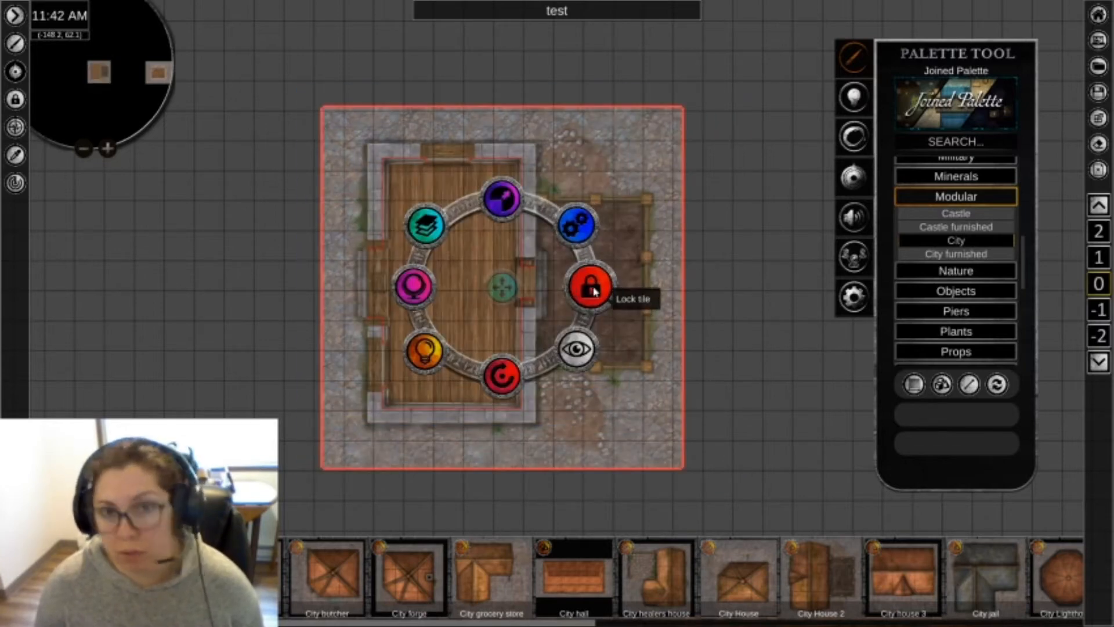
left_click(589, 287)
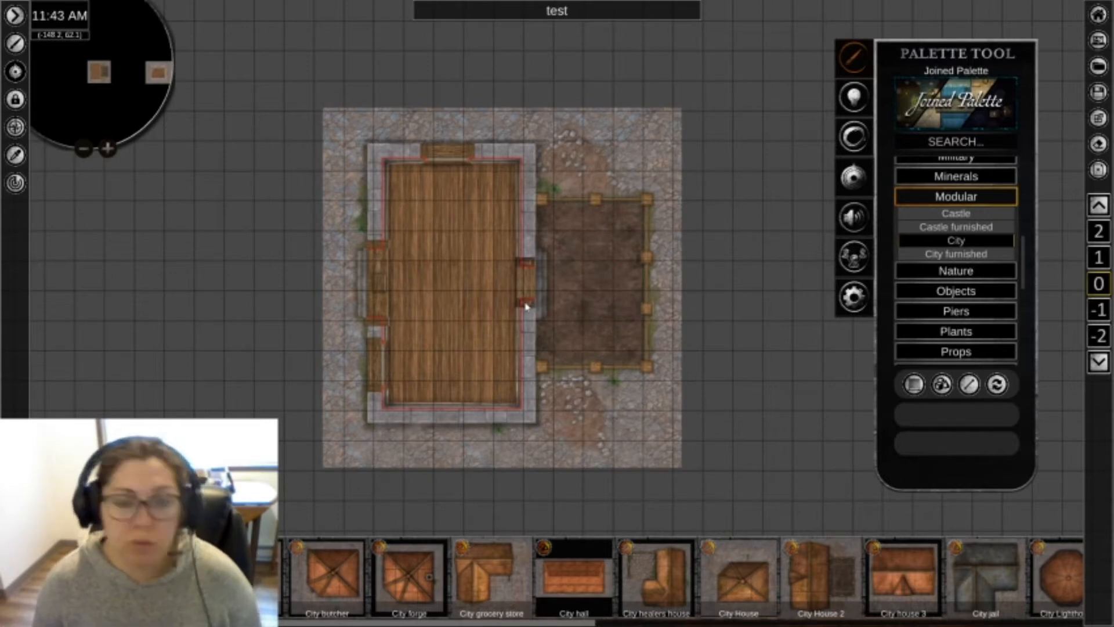
mouse_move(291, 56)
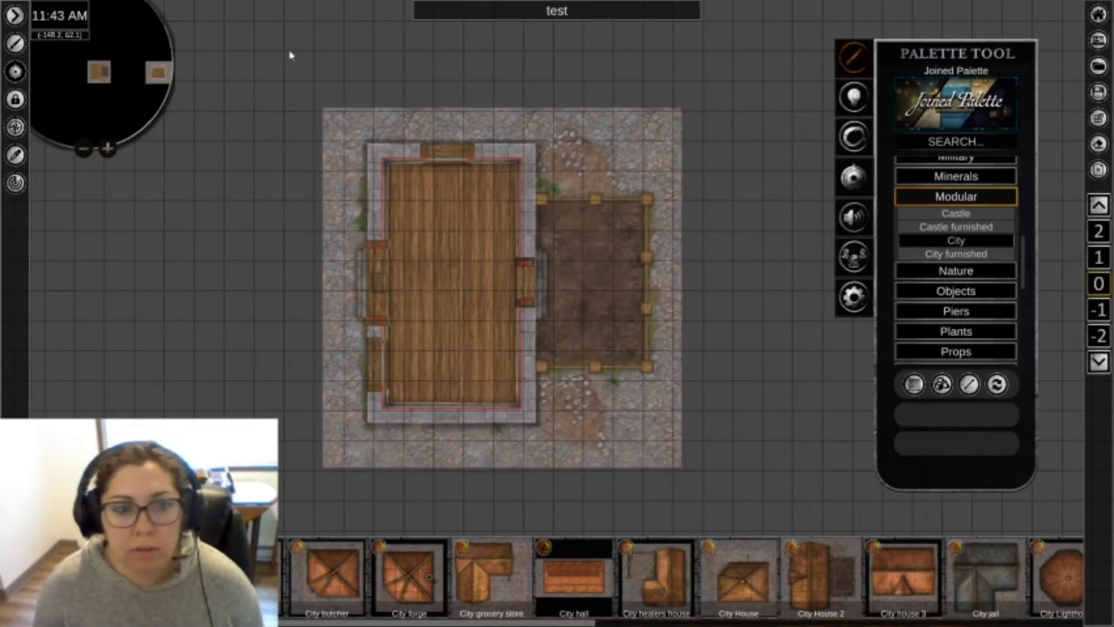
right_click(501, 287)
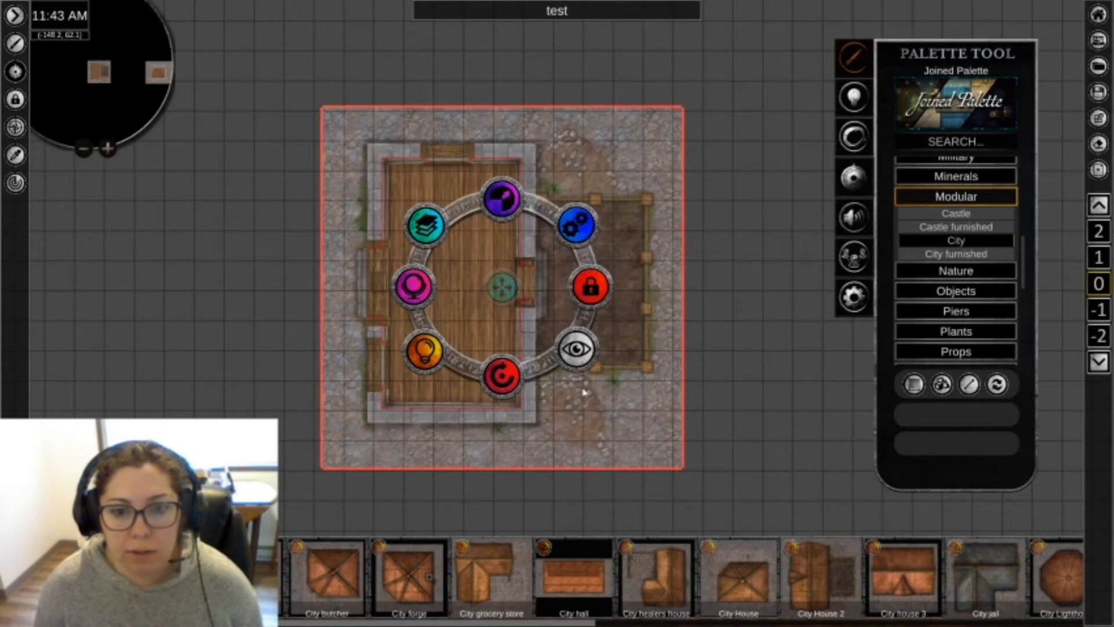
mouse_move(588, 287)
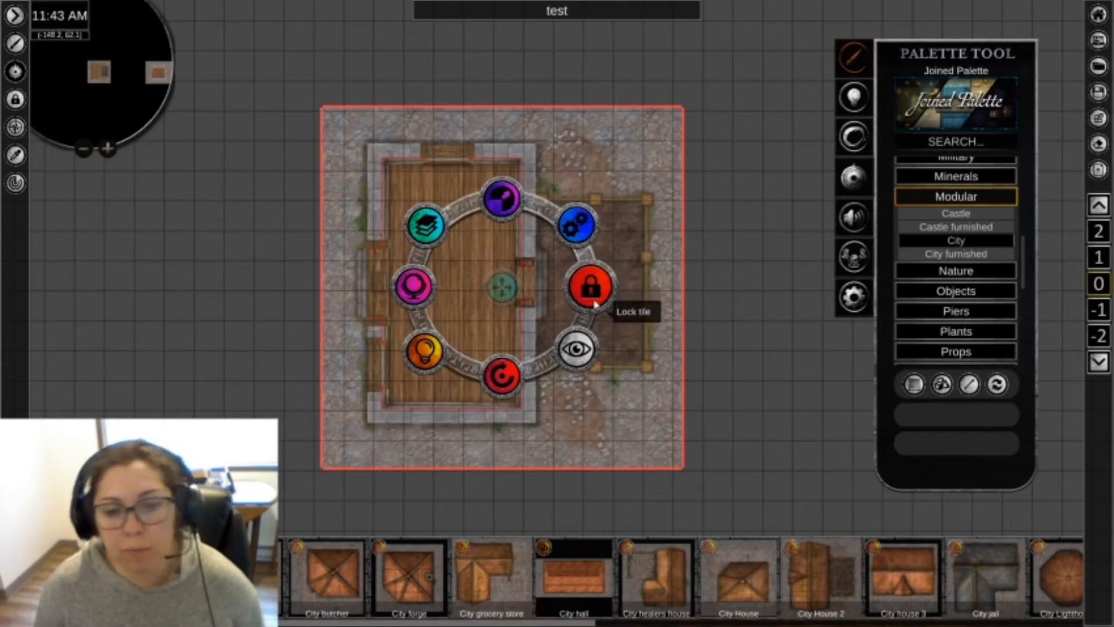
left_click(587, 285)
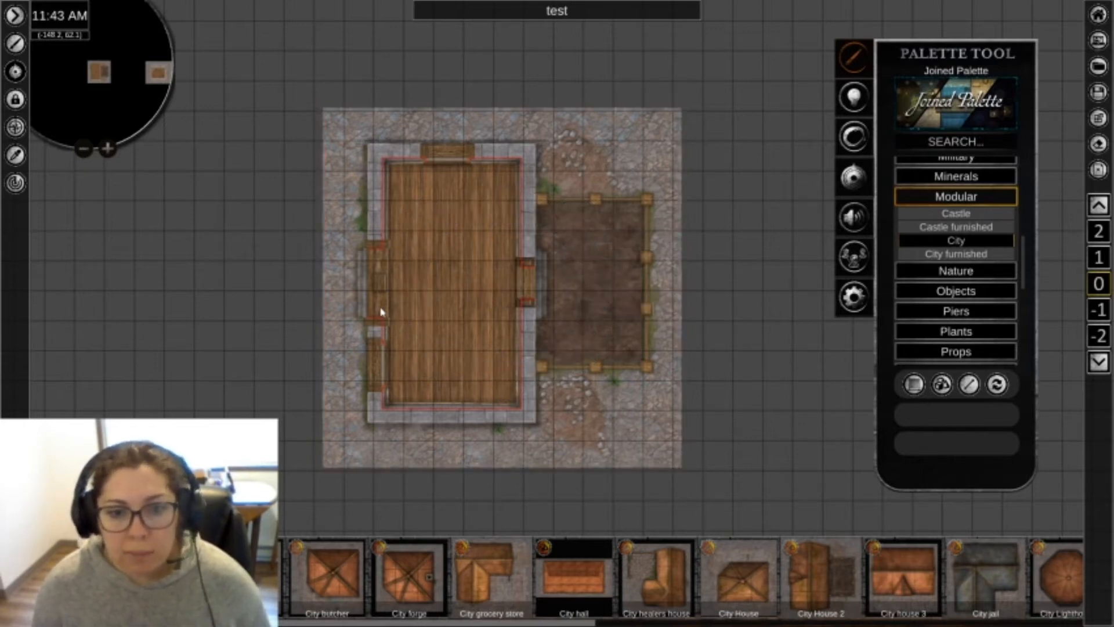
mouse_move(381, 234)
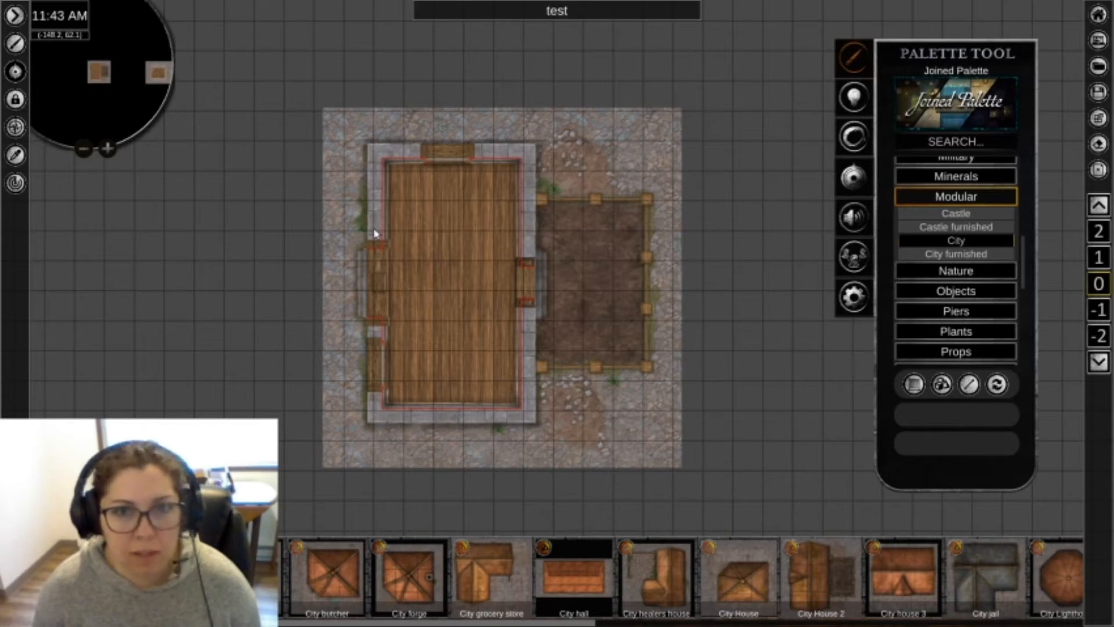
mouse_move(372, 239)
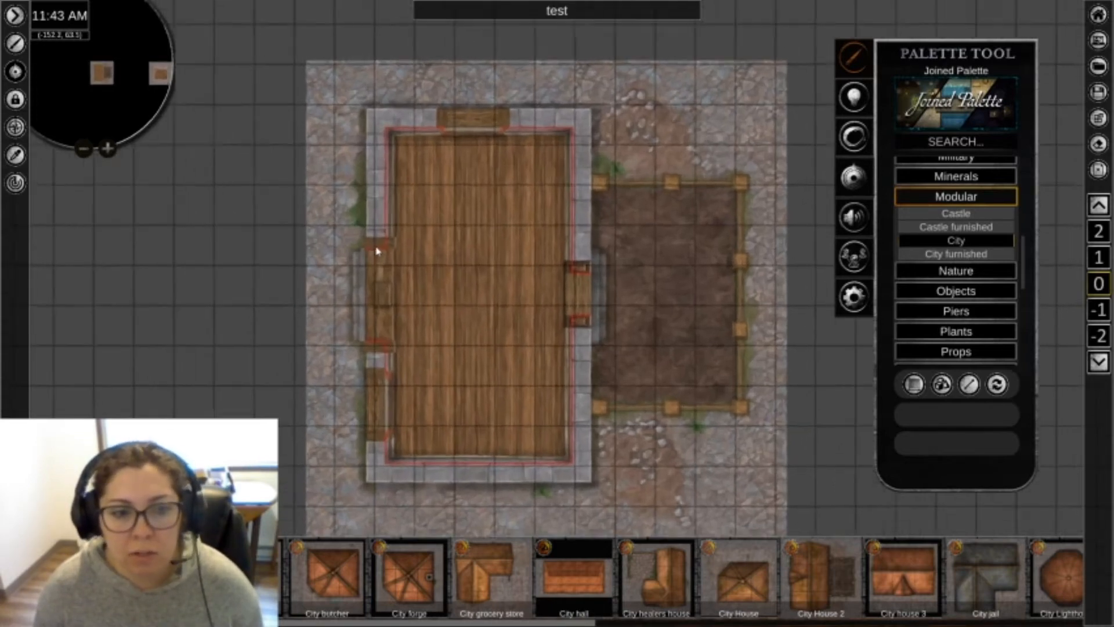
Zoom along the wooden floor edges to inspect the red line and wall pieces.
scroll("up", 3)
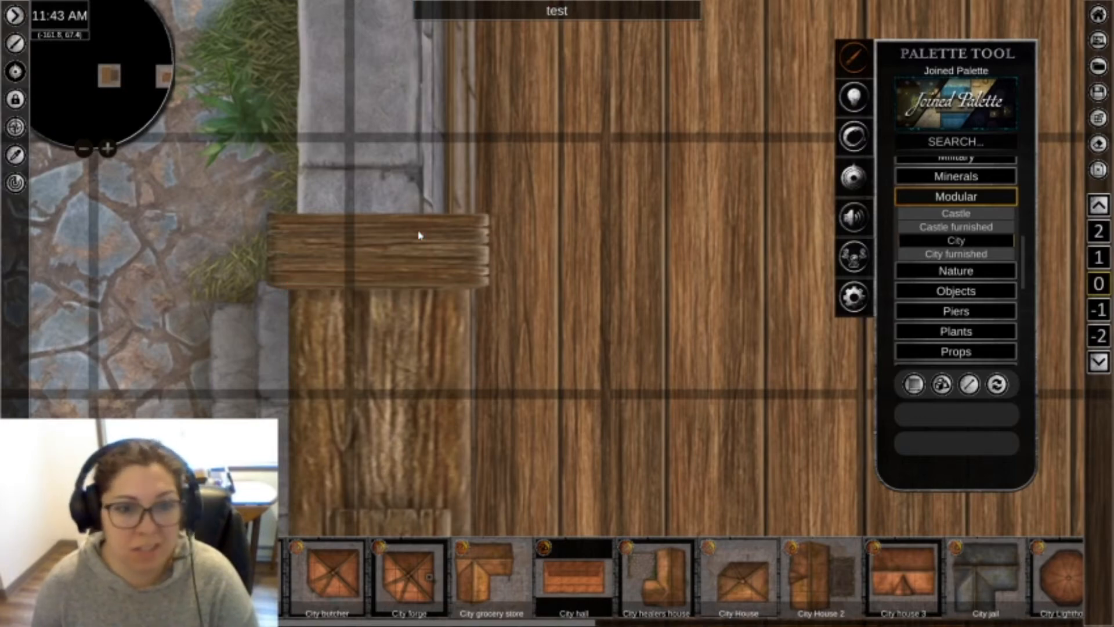
scroll("down", 3)
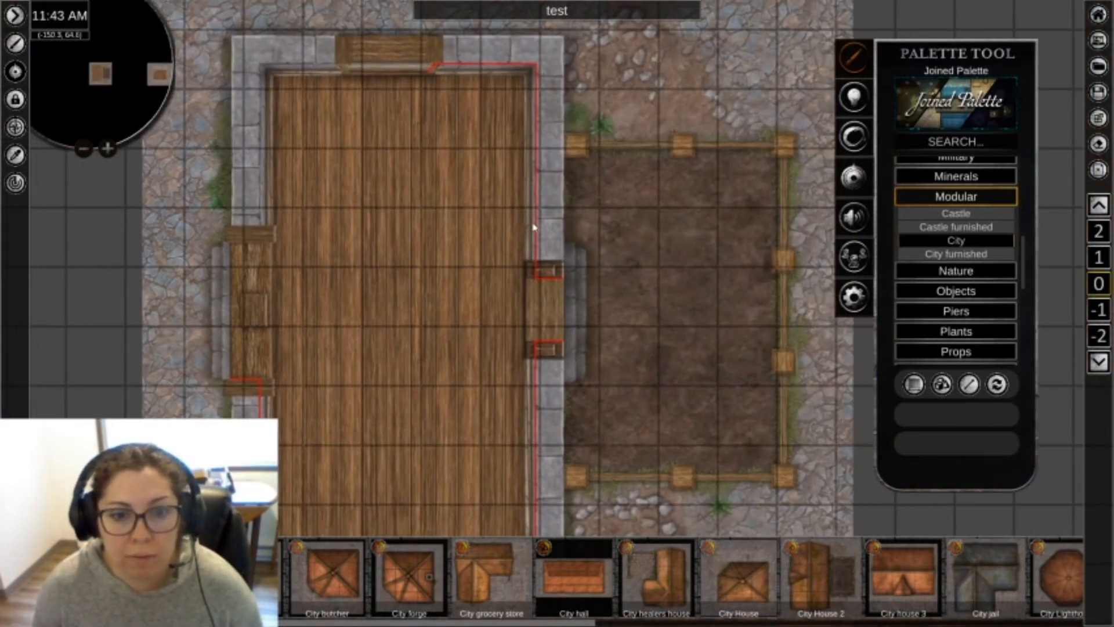
scroll("up", 3)
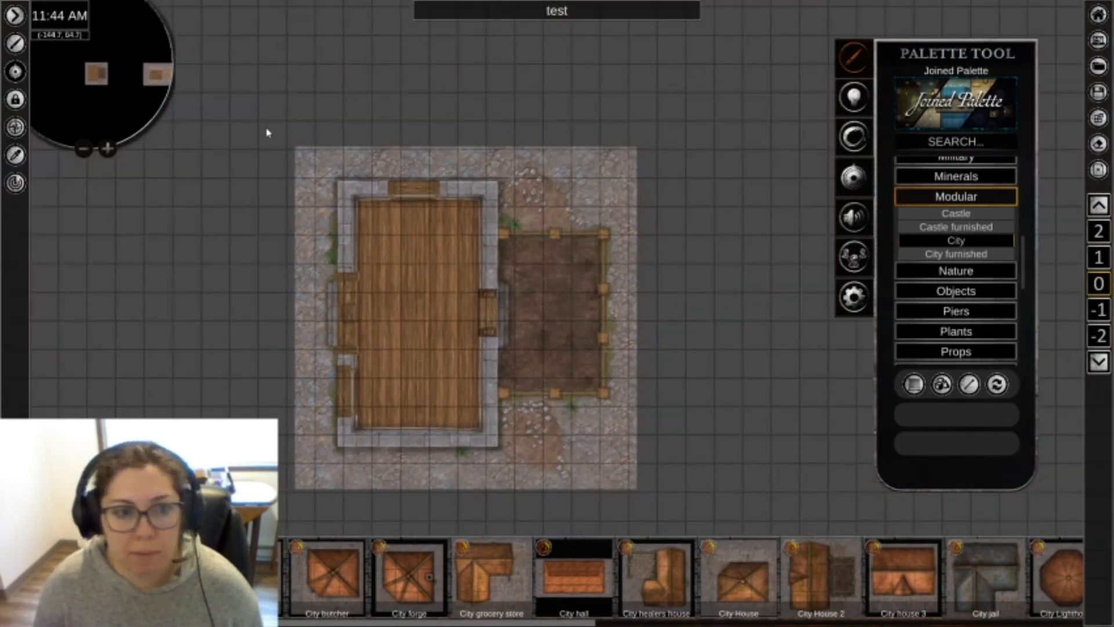
Regroup the City hall pieces into one group via Contextual Options.
right_click(465, 312)
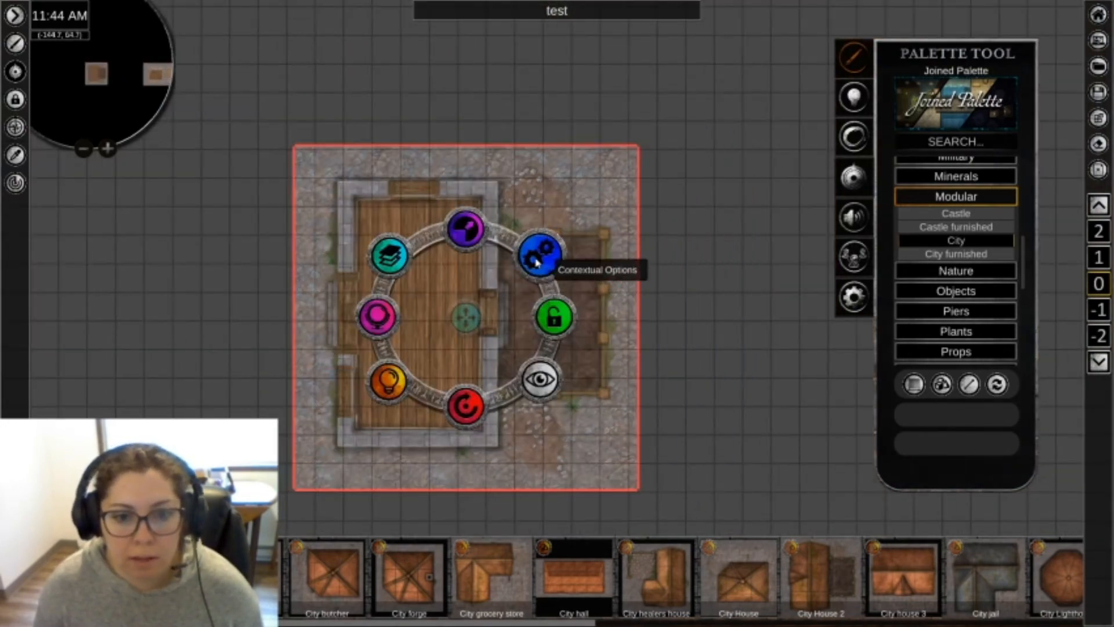
left_click(540, 254)
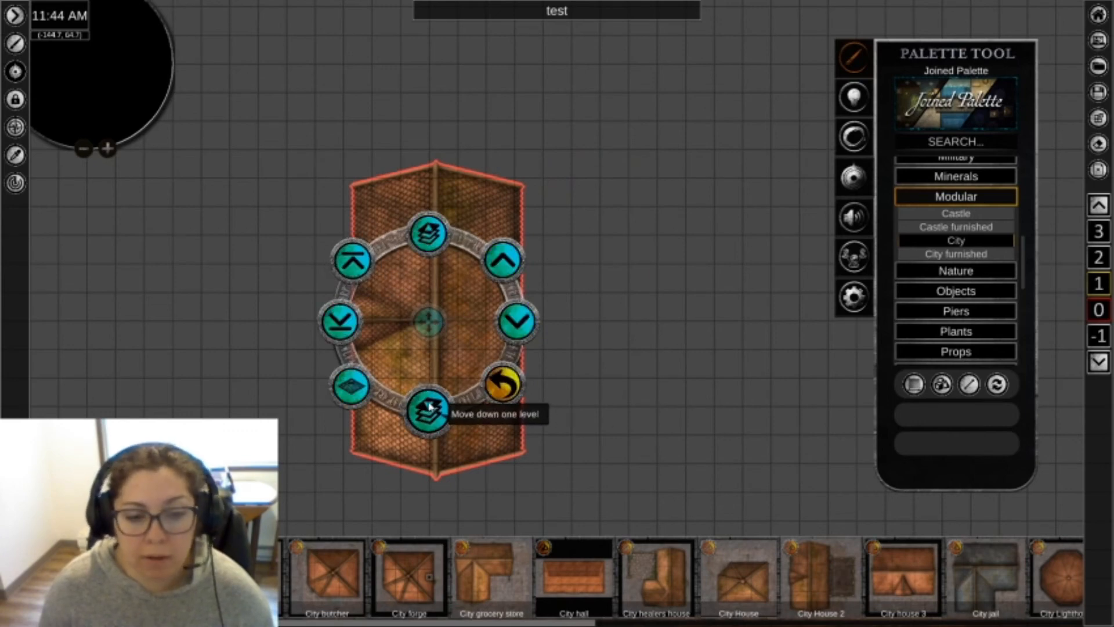
Move the shingled roof down one level and pick it up to reposition.
left_click(426, 413)
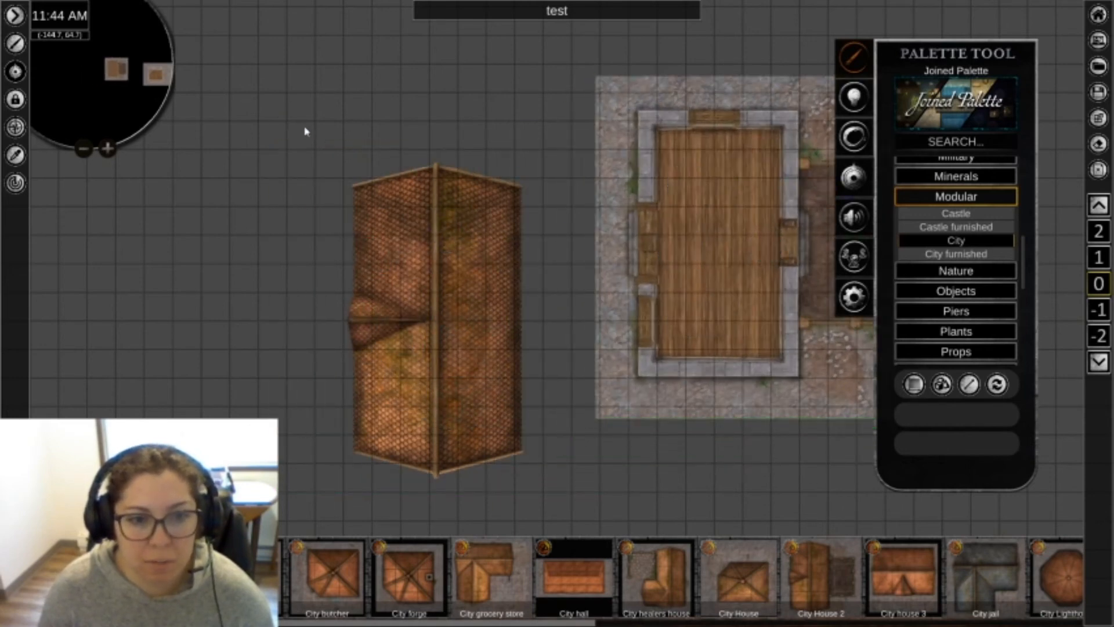
right_click(437, 312)
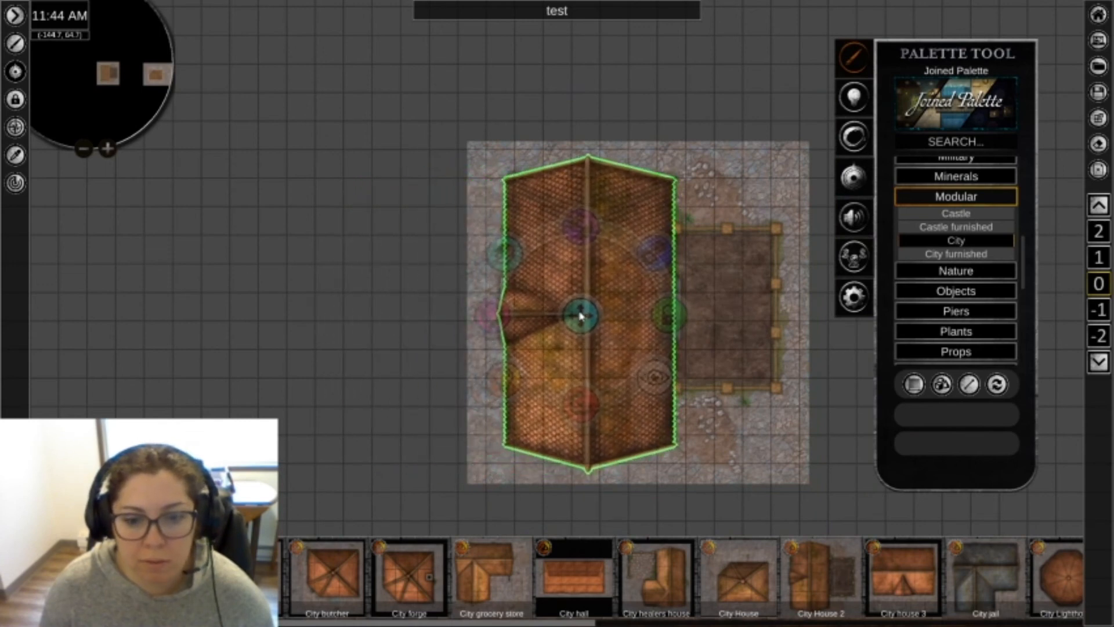
Drop the roof squarely over the City hall and bring up its radial menu.
left_click(668, 335)
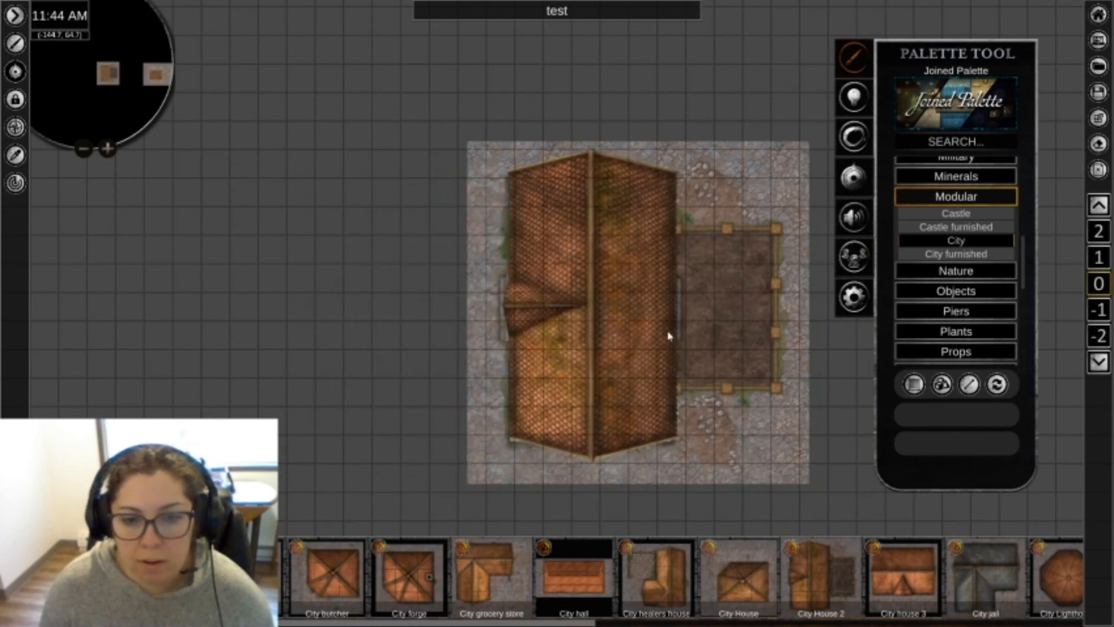
right_click(583, 307)
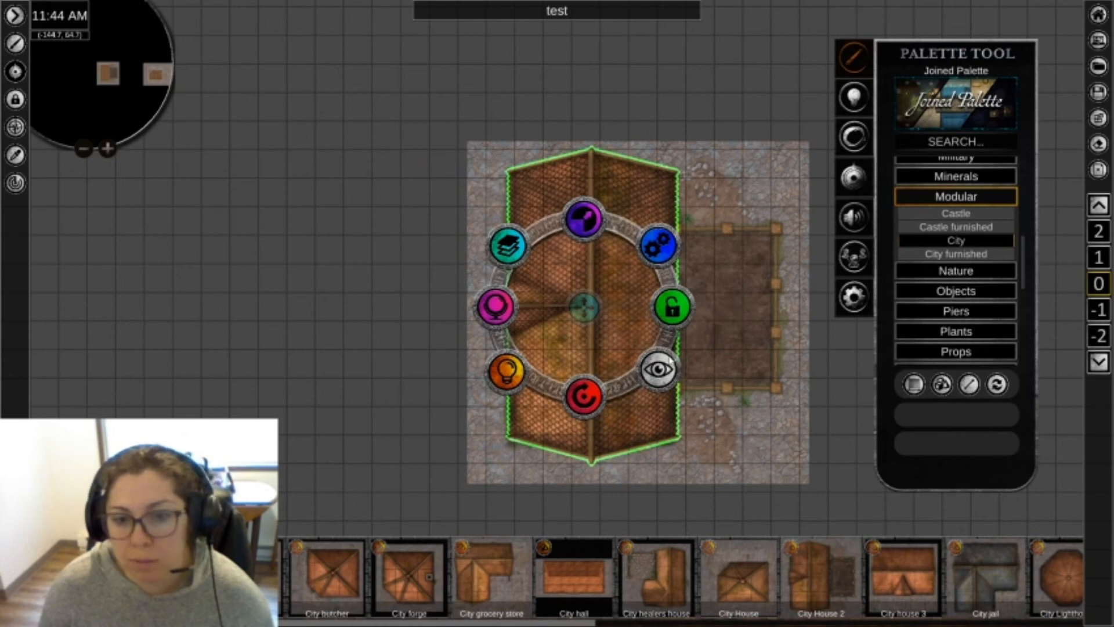